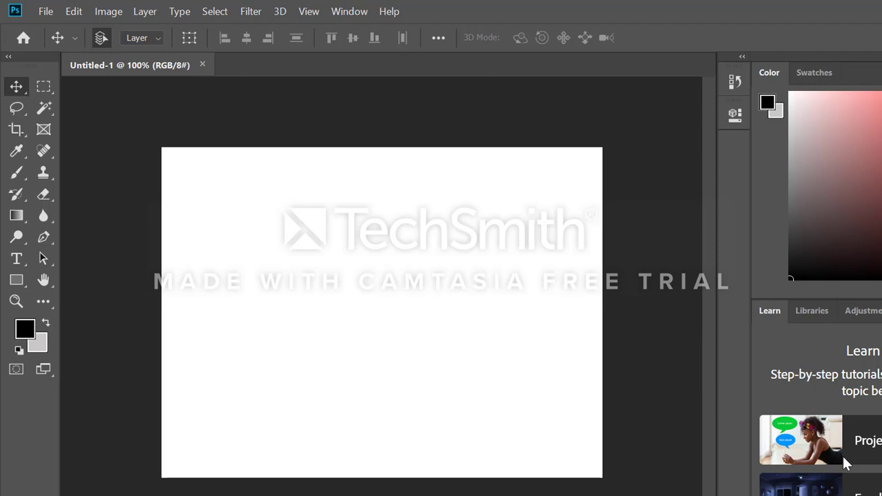
pyautogui.moveTo(629, 399)
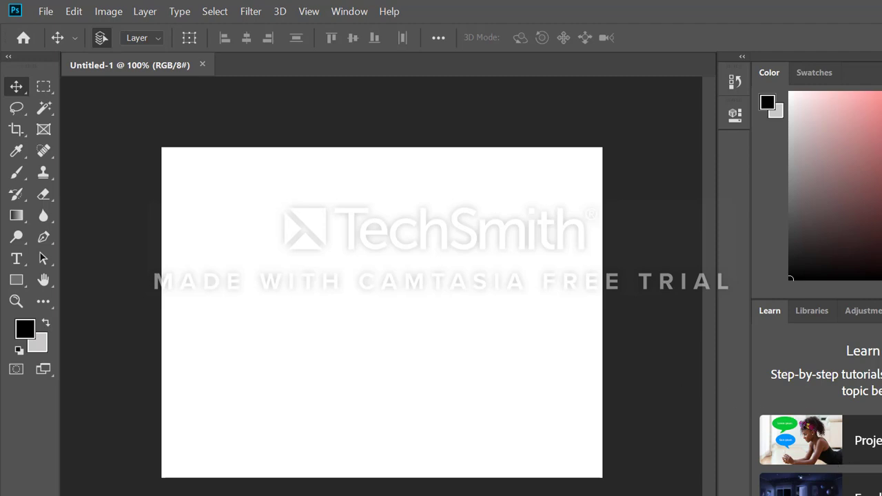
pyautogui.moveTo(840, 222)
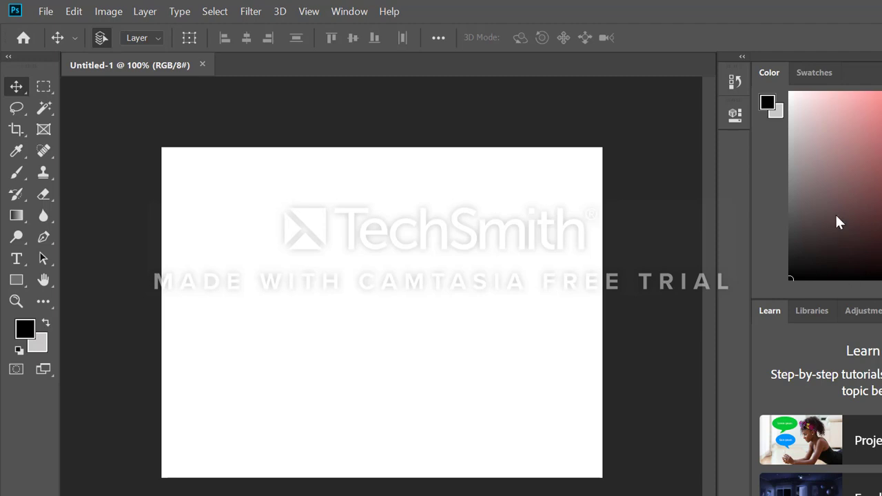
pyautogui.moveTo(357, 69)
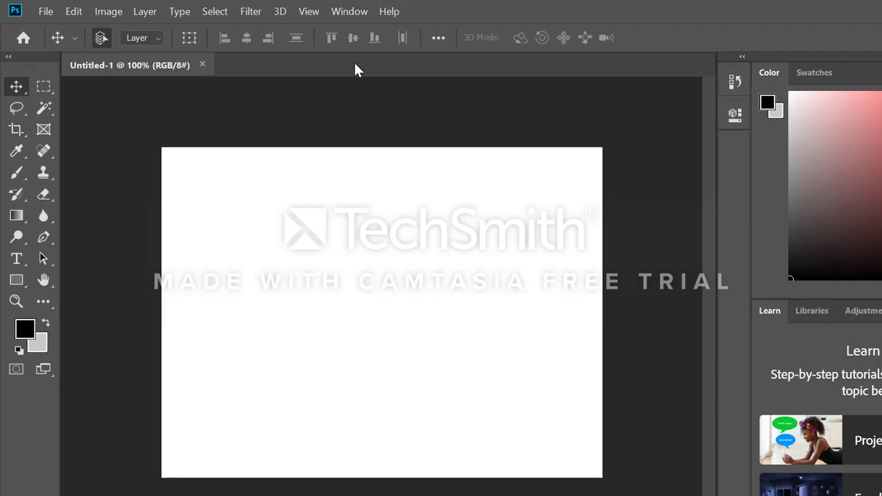
# Show the Layers panel from the Window menu.
pyautogui.click(349, 11)
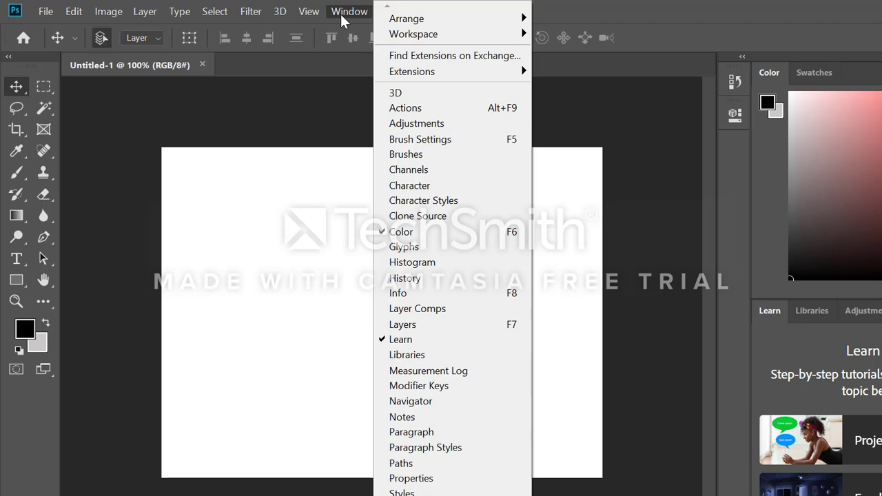
pyautogui.moveTo(403, 325)
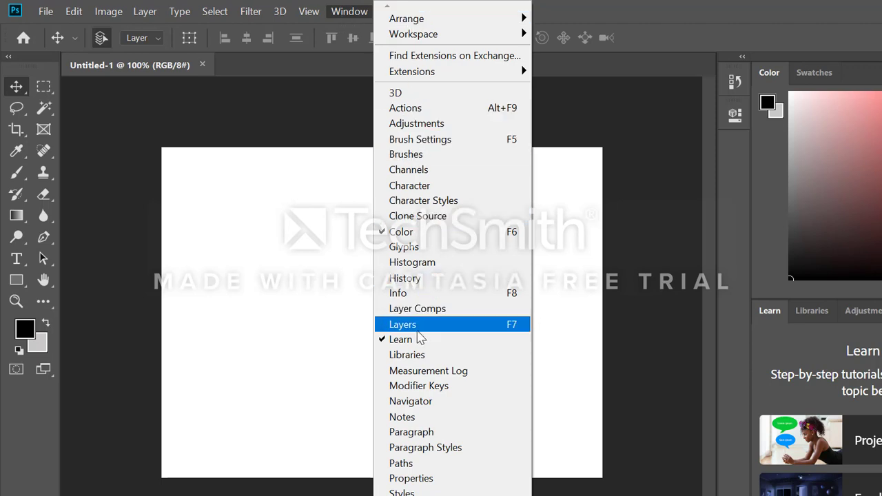
pyautogui.click(403, 324)
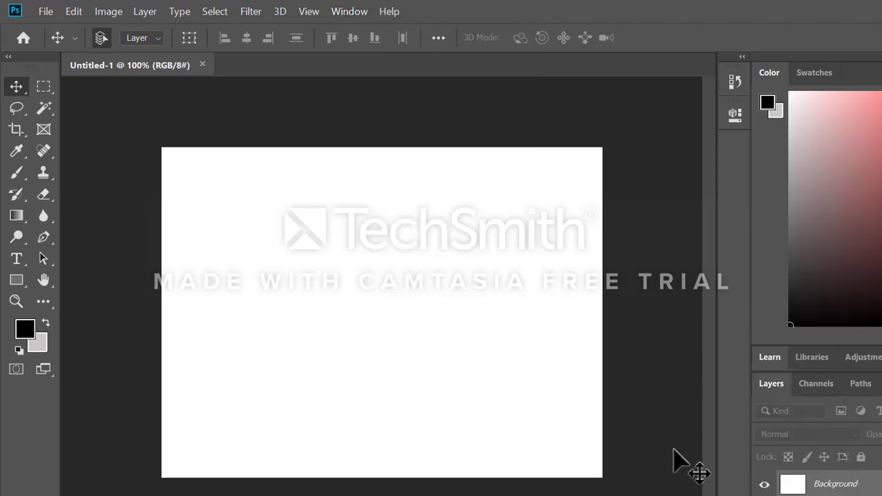
pyautogui.moveTo(862, 486)
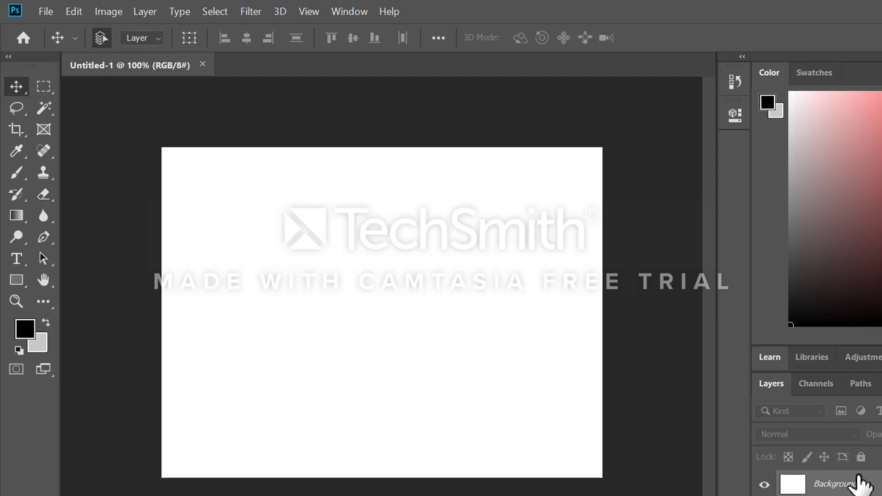
pyautogui.moveTo(845, 483)
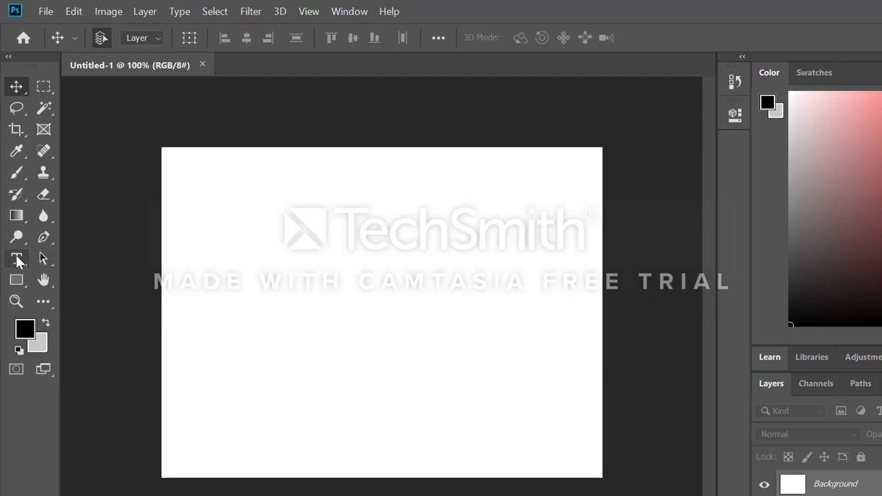
pyautogui.moveTo(16, 258)
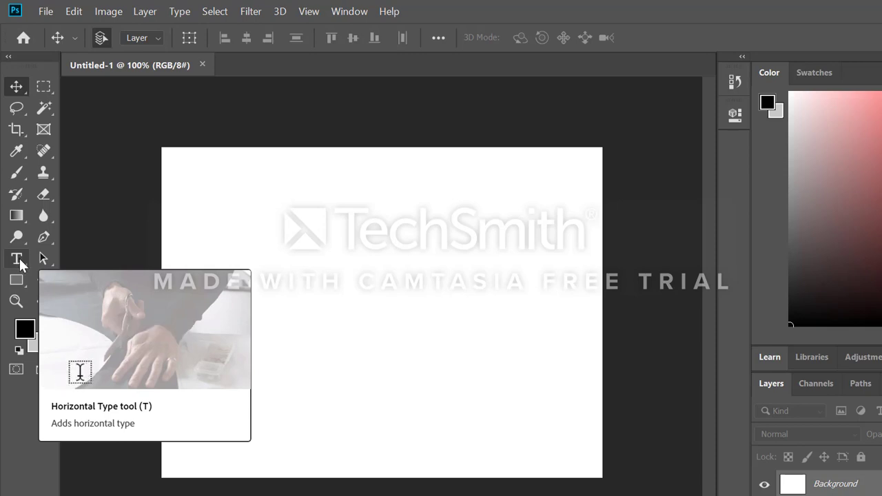
pyautogui.moveTo(16, 280)
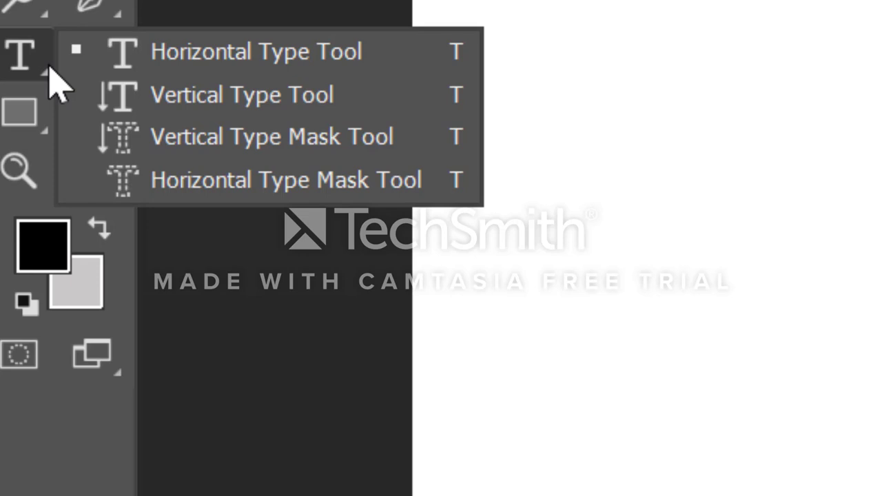
pyautogui.moveTo(124, 49)
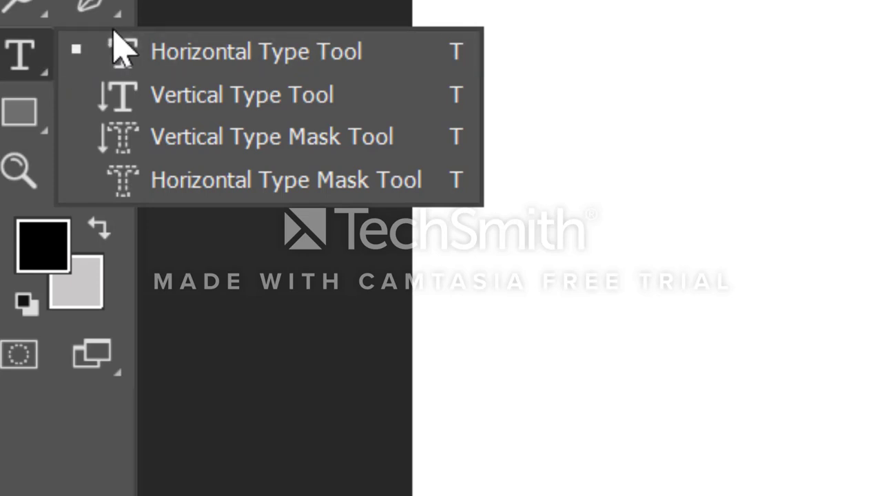
# Select the Horizontal Type Tool.
pyautogui.click(256, 51)
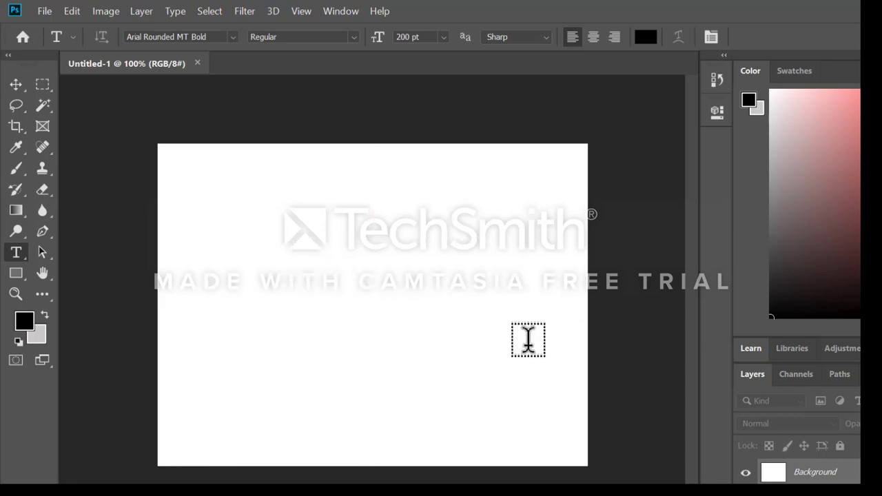
# Type 'Anne' in Arial Rounded MT Bold at 200 pt and commit it.
pyautogui.write('Lore')
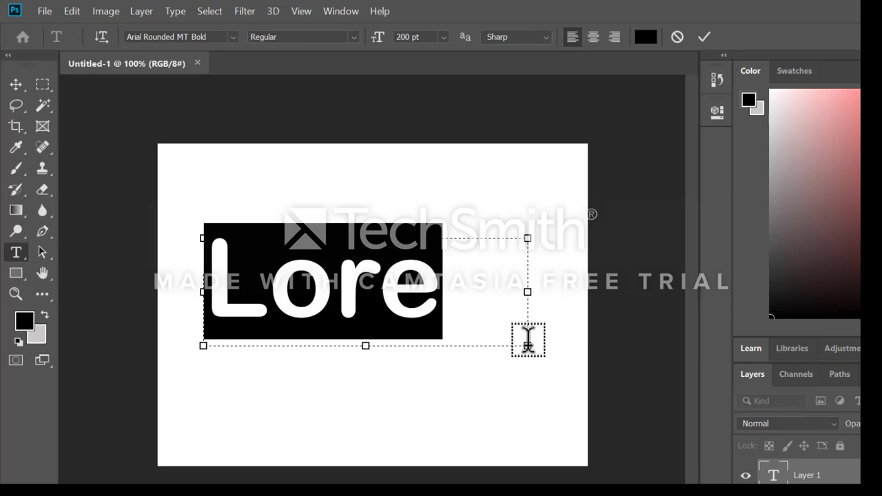
pyautogui.write('An')
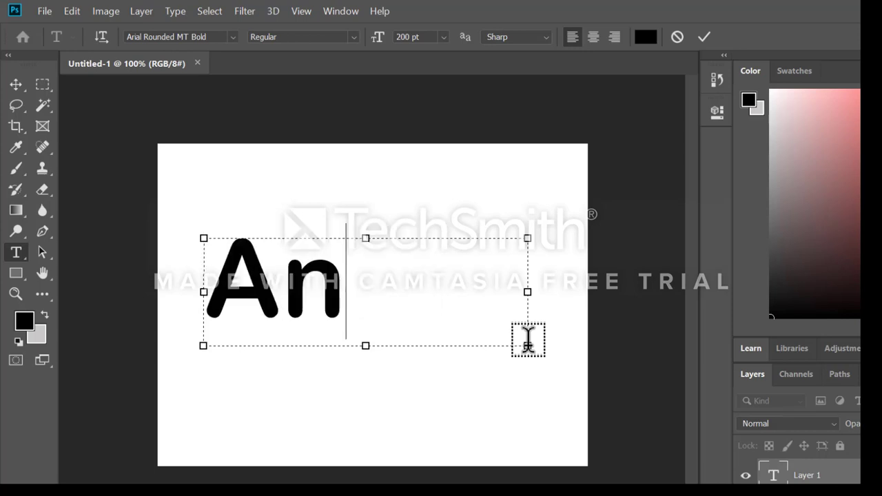
pyautogui.write('ne')
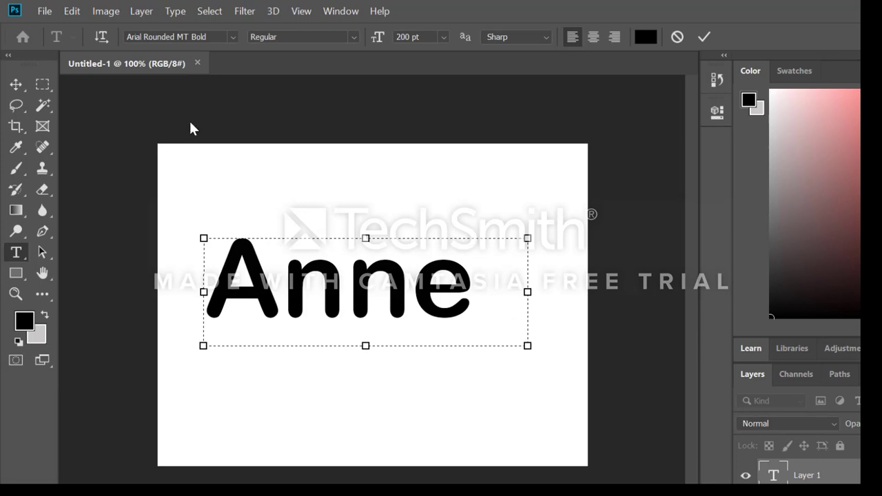
pyautogui.moveTo(251, 57)
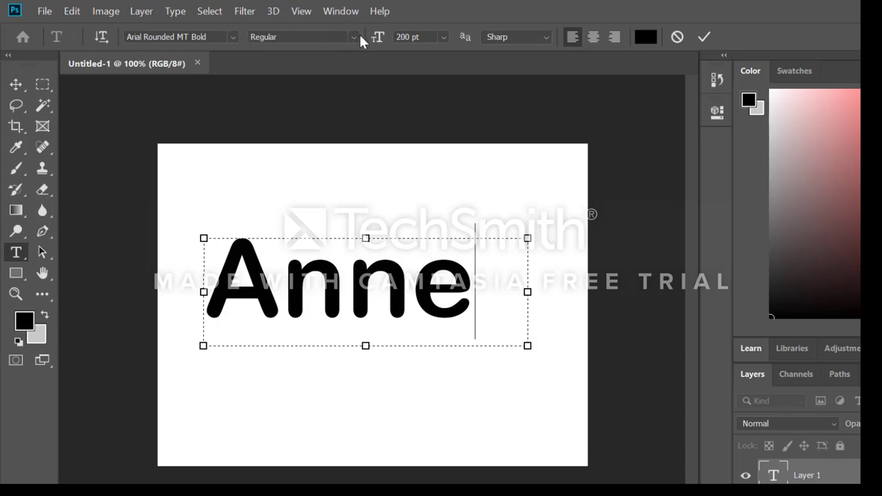
pyautogui.click(354, 37)
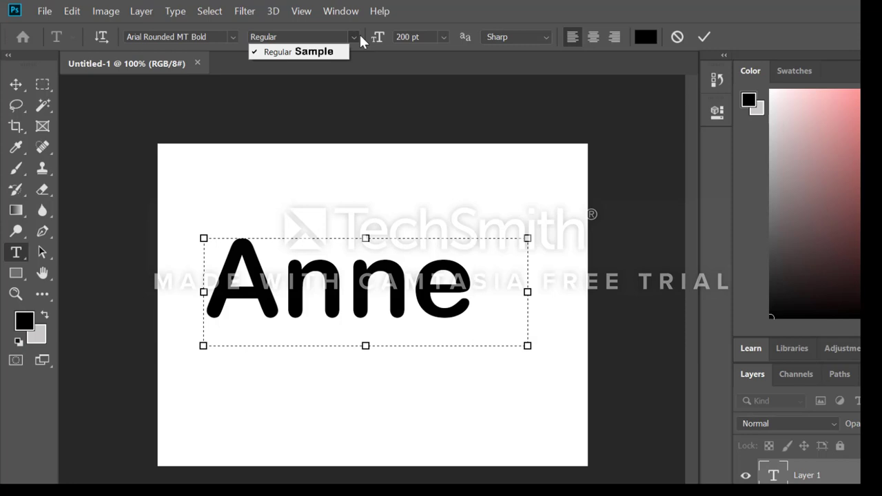
pyautogui.moveTo(472, 38)
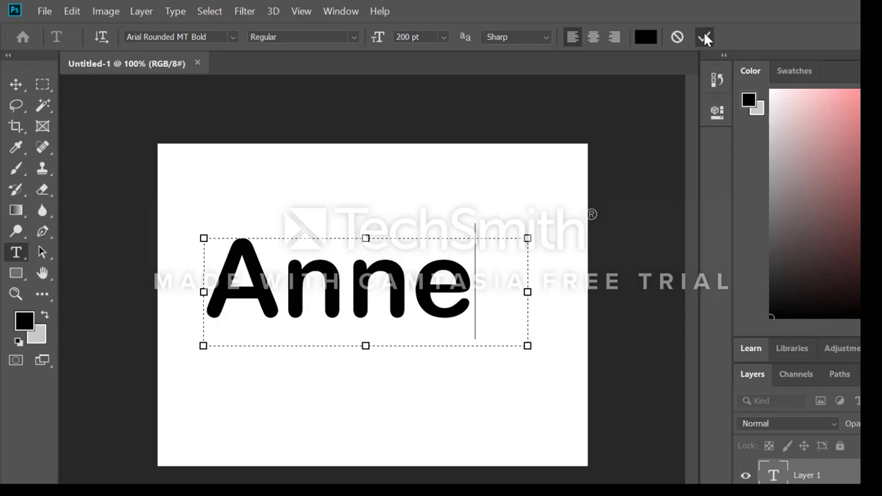
pyautogui.click(705, 36)
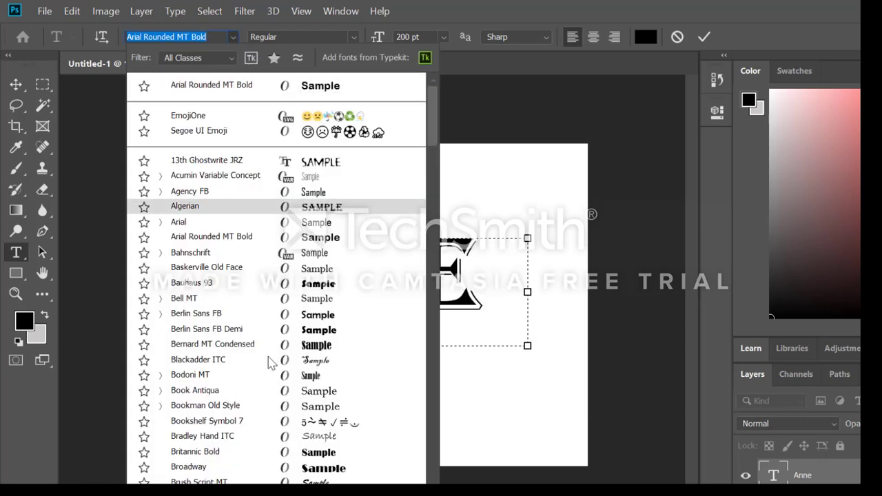
pyautogui.moveTo(204, 405)
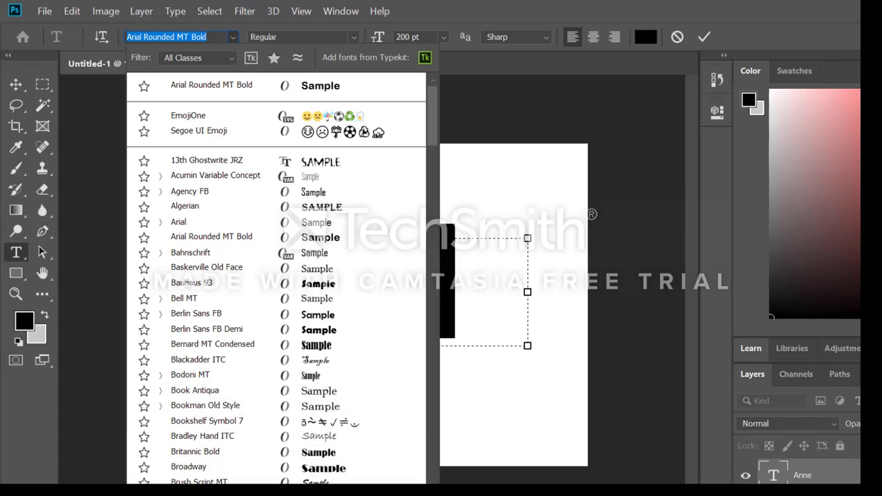
# Change the font of 'Anne' to Broadway.
pyautogui.scroll(3)
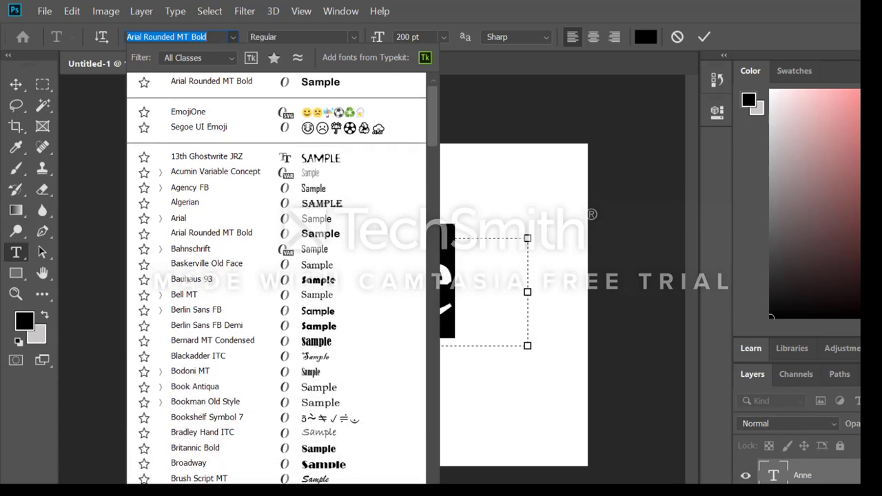
pyautogui.click(302, 36)
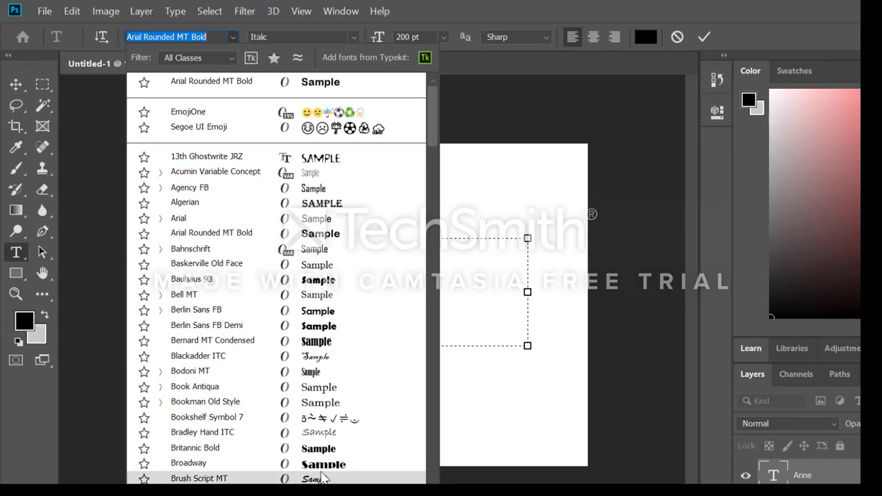
pyautogui.click(189, 463)
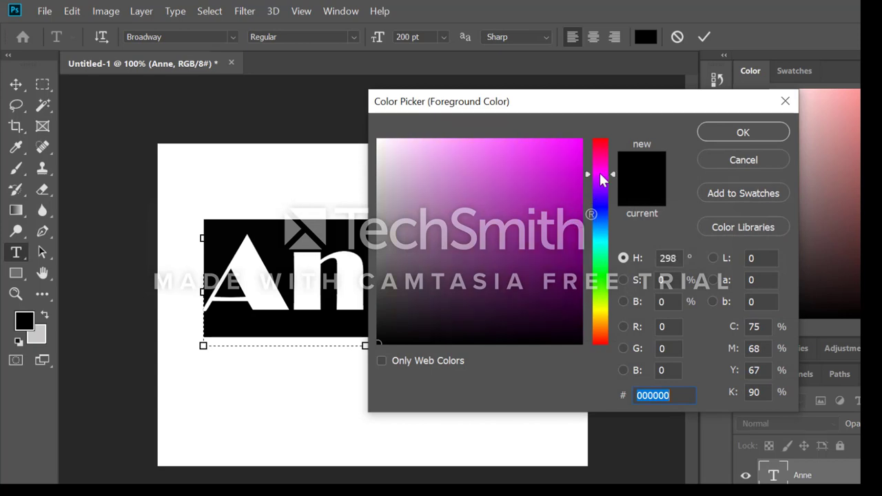
# Colour the text magenta #df0ee7, keeping the Regular style and reviewing anti-aliasing.
pyautogui.click(570, 159)
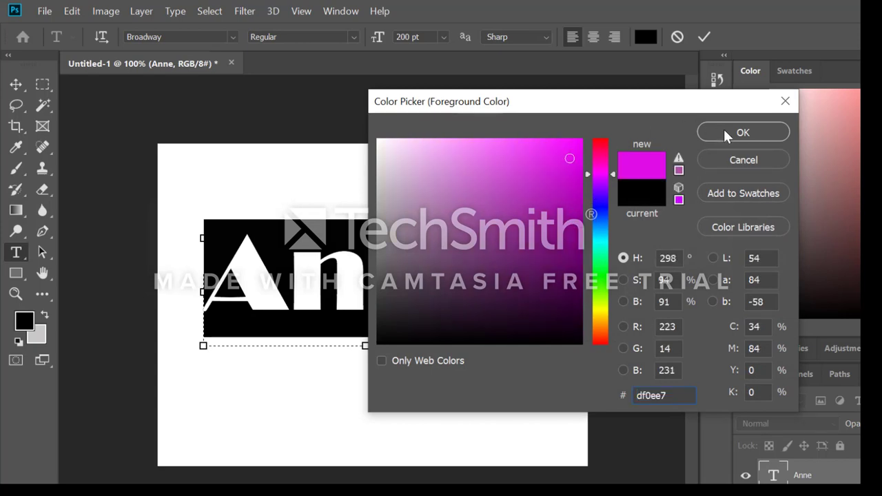
pyautogui.click(743, 131)
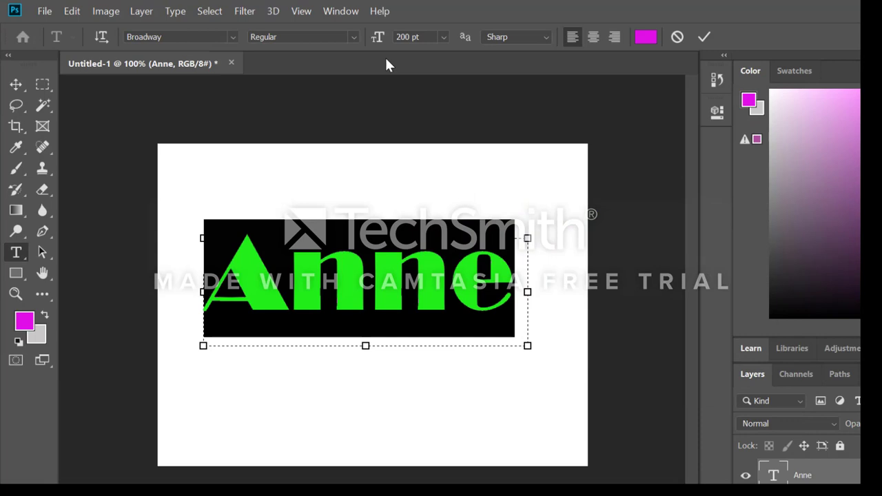
pyautogui.click(354, 36)
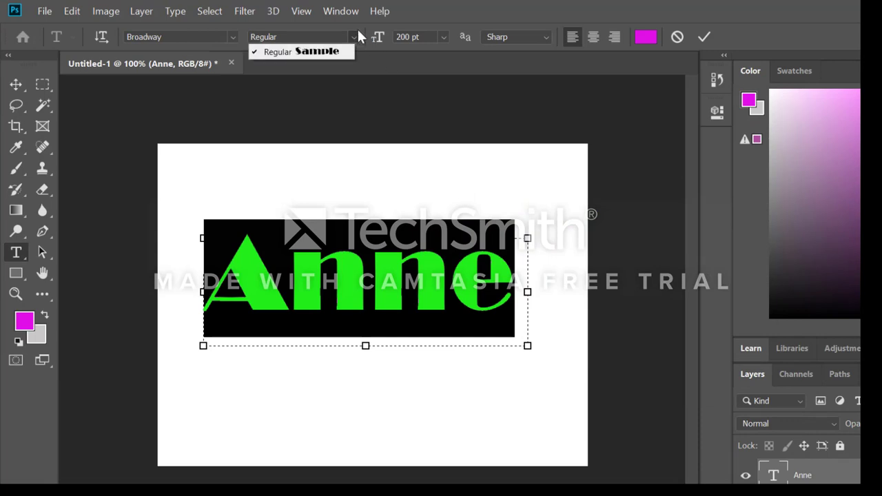
pyautogui.moveTo(296, 64)
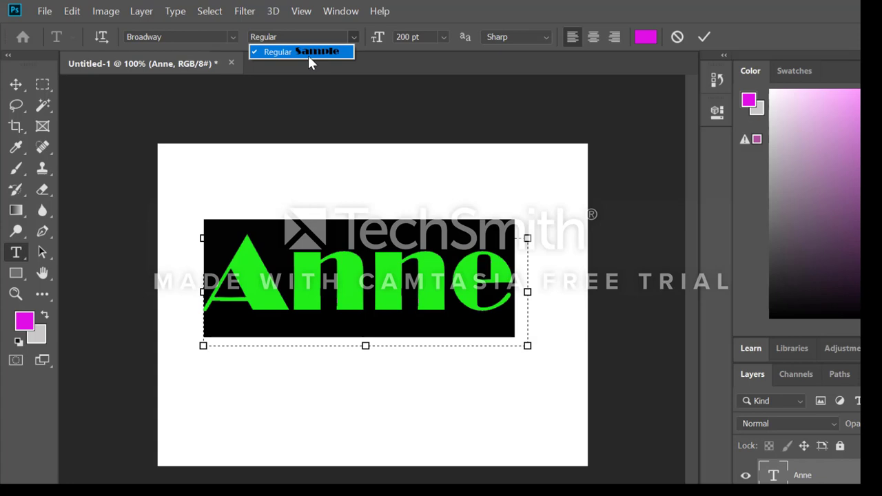
pyautogui.moveTo(544, 37)
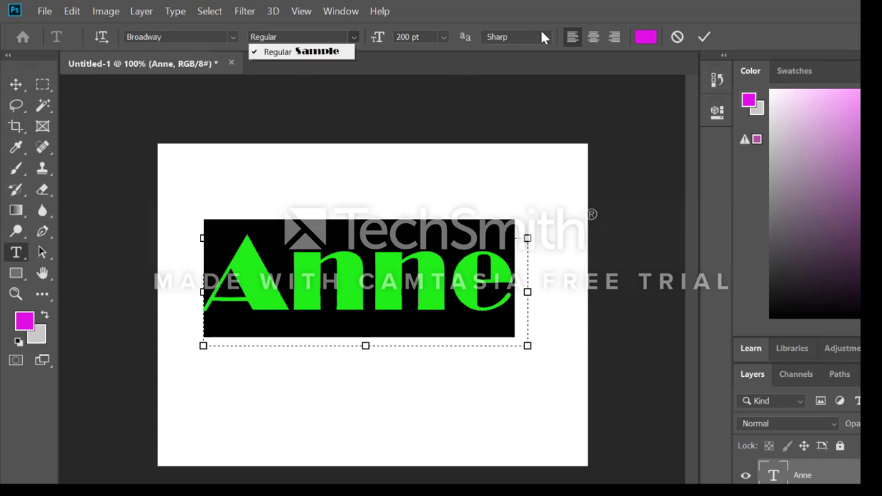
pyautogui.click(552, 42)
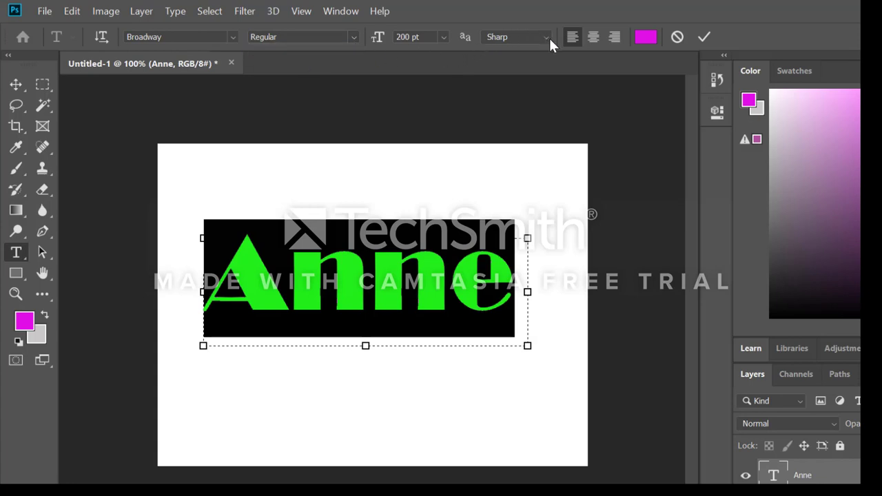
pyautogui.click(516, 37)
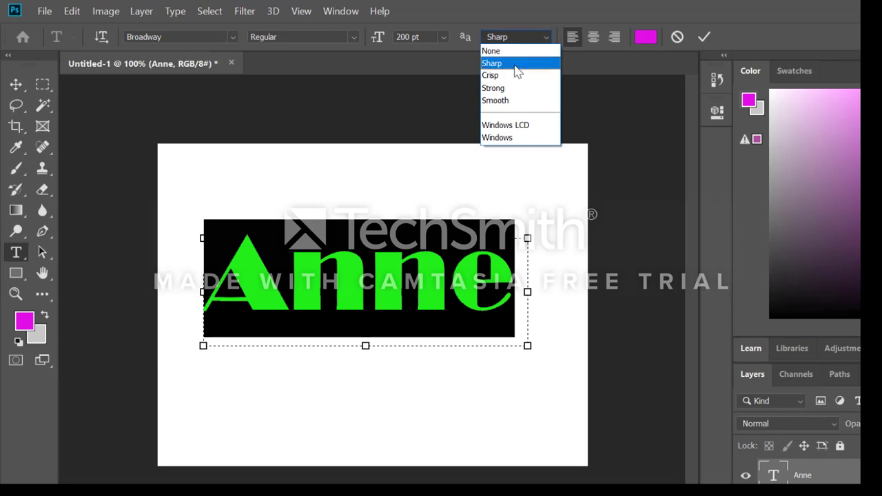
pyautogui.moveTo(520, 100)
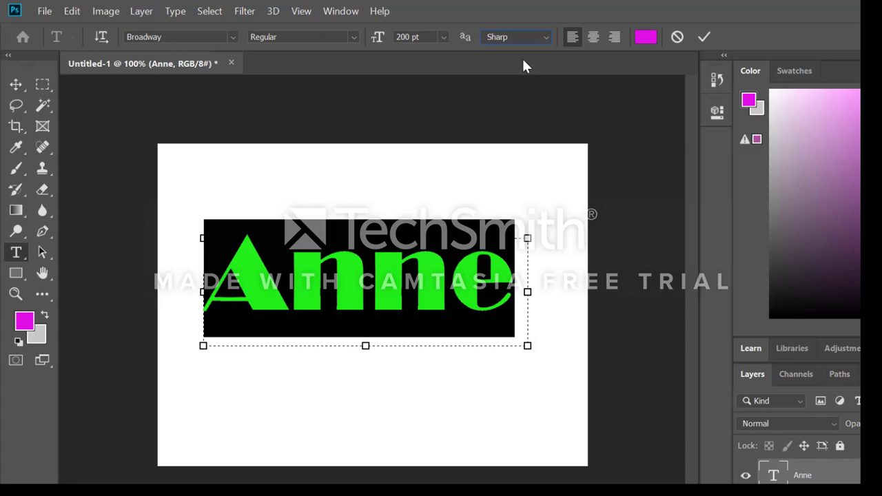
pyautogui.moveTo(68, 130)
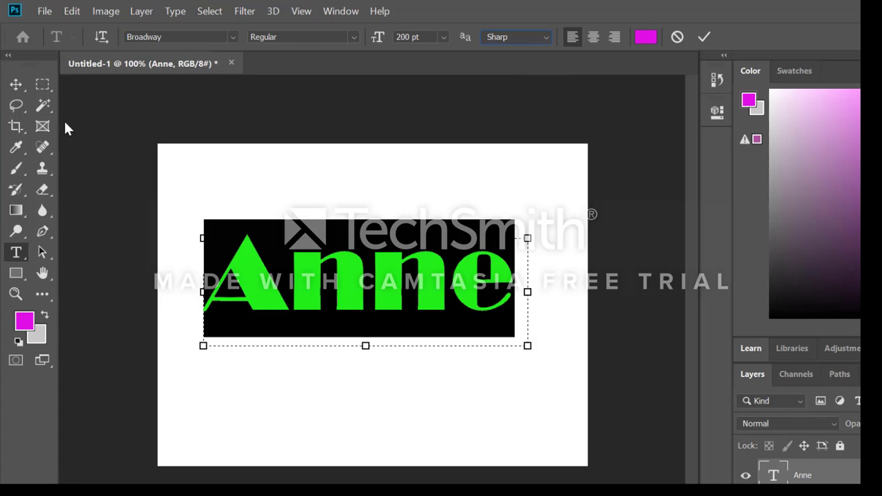
pyautogui.moveTo(17, 85)
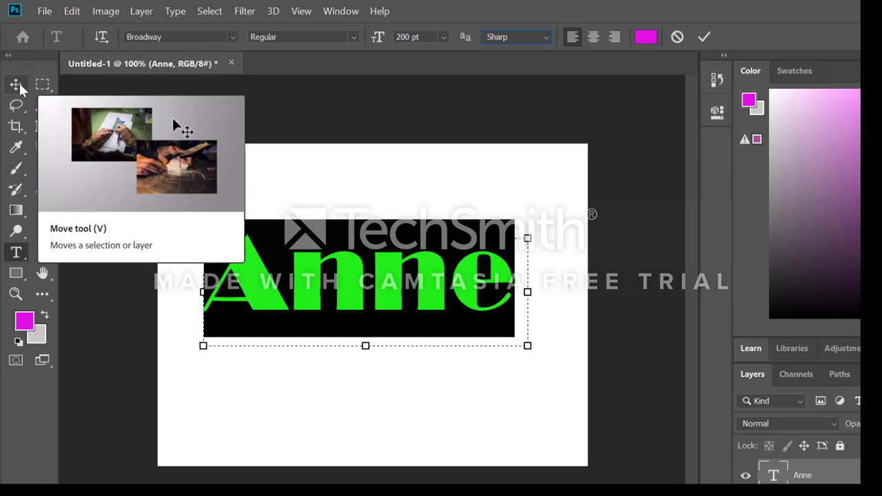
# Commit the type with the Move Tool and drag 'Anne' near the top-left.
pyautogui.click(15, 84)
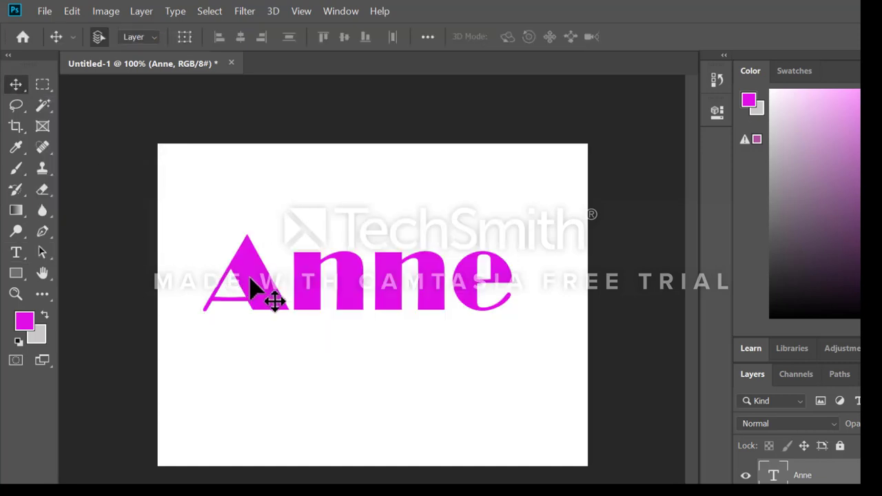
pyautogui.moveTo(255, 289); pyautogui.dragTo(269, 372)
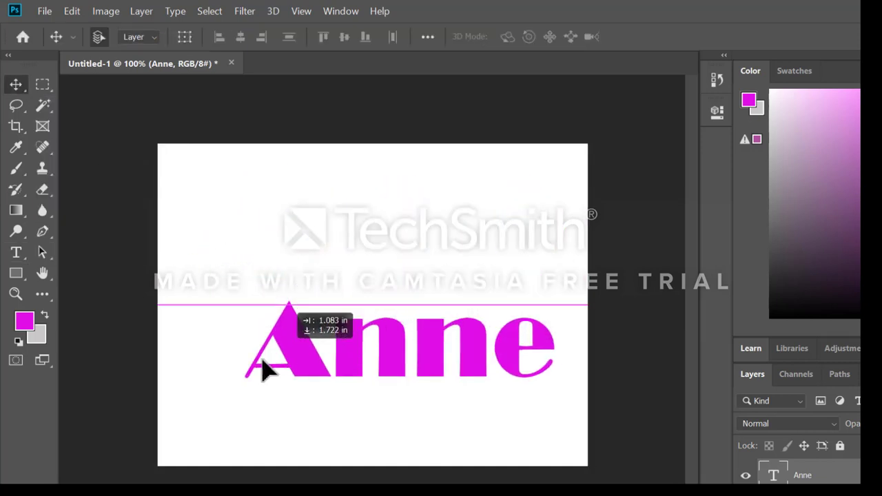
pyautogui.moveTo(268, 371); pyautogui.dragTo(224, 231)
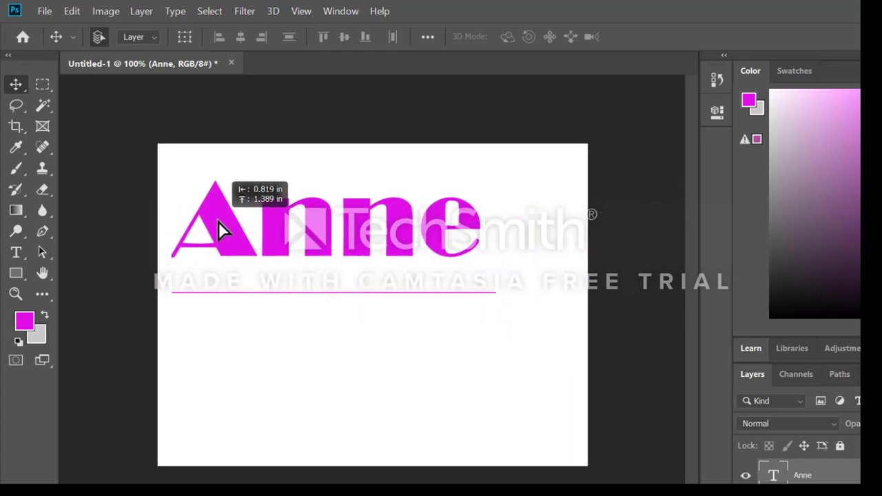
pyautogui.moveTo(221, 230); pyautogui.dragTo(224, 214)
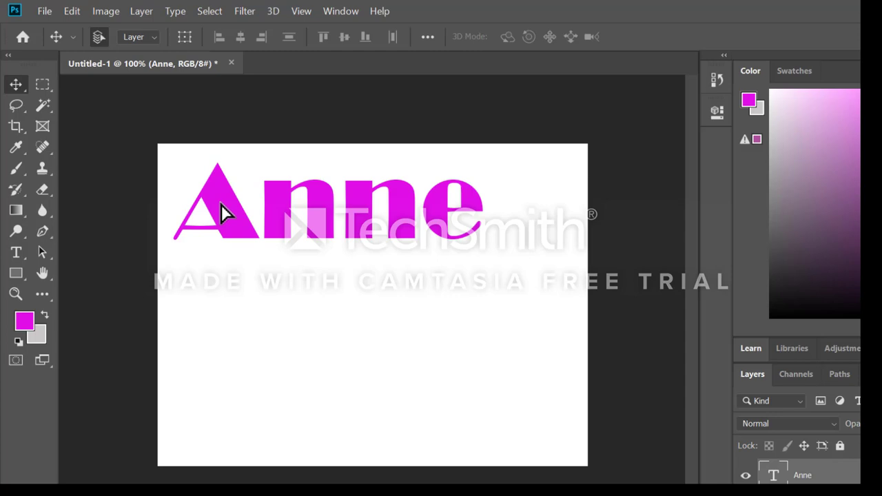
pyautogui.moveTo(26, 94)
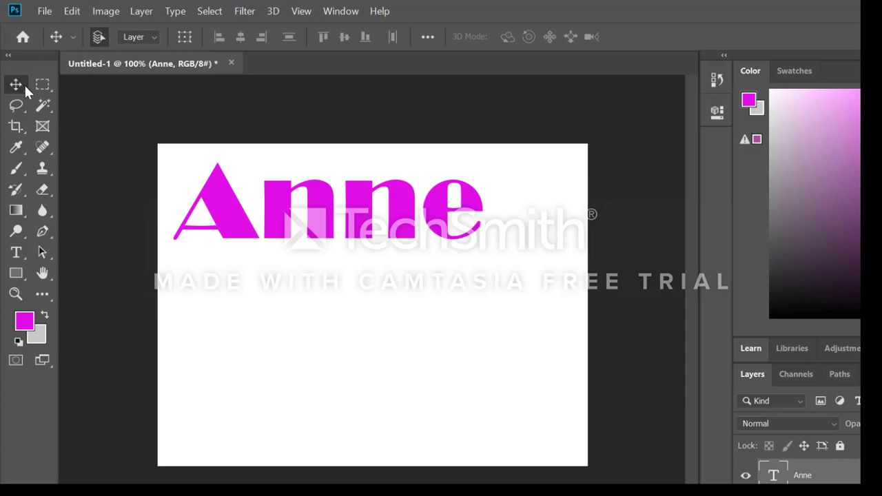
pyautogui.moveTo(238, 206)
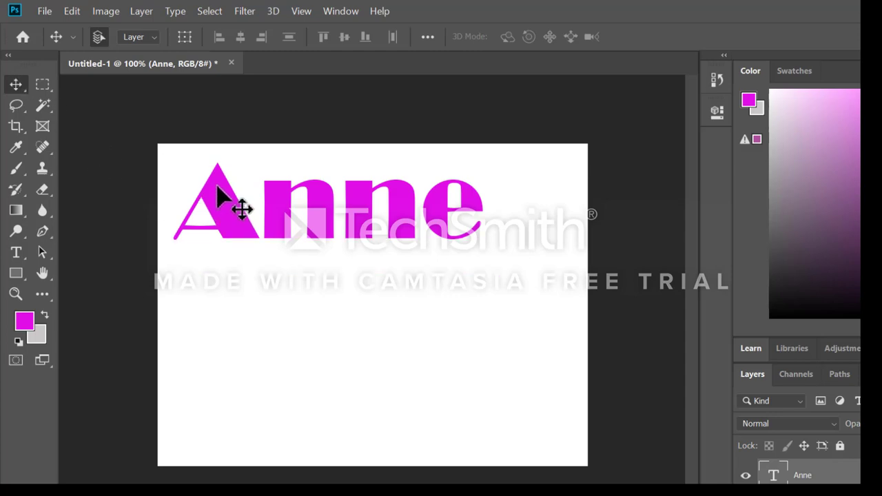
pyautogui.moveTo(245, 197)
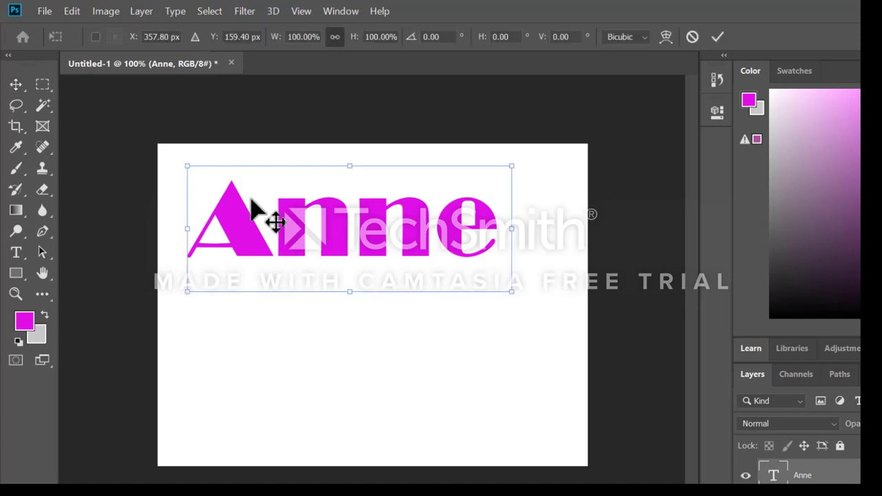
pyautogui.moveTo(449, 248)
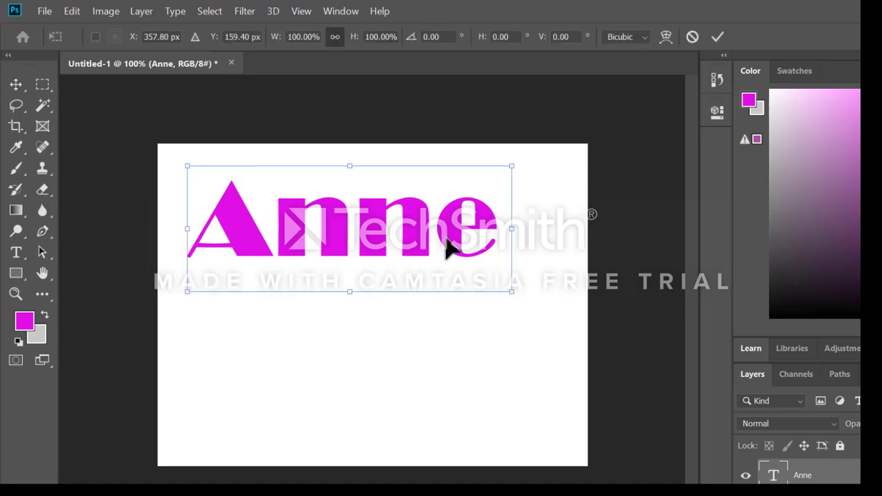
pyautogui.moveTo(489, 296)
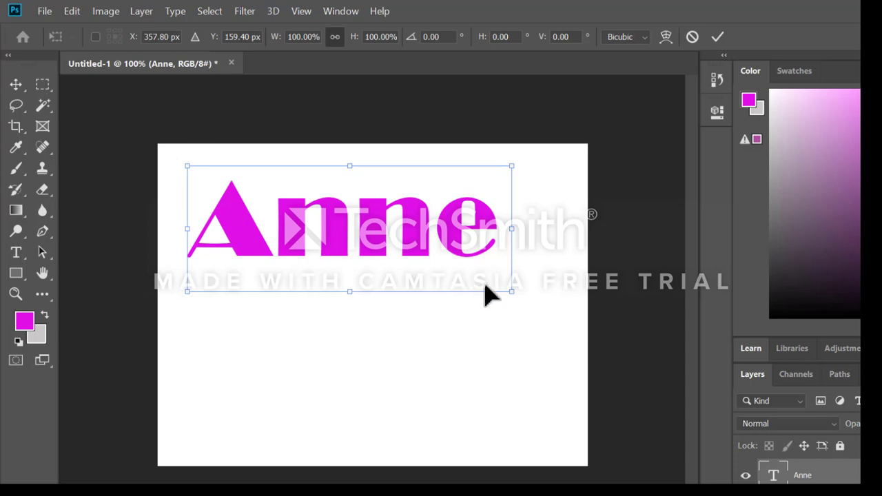
pyautogui.moveTo(512, 291)
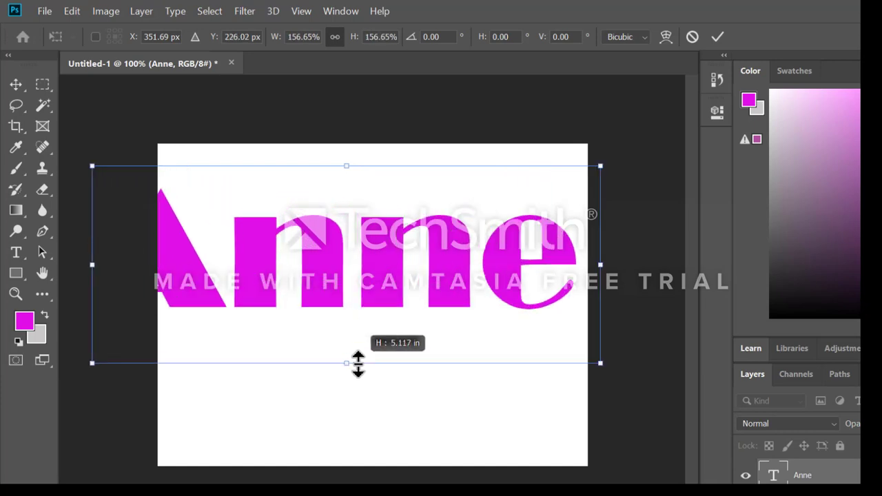
# Free Transform 'Anne' proportionally to 124.60% width and height.
pyautogui.moveTo(347, 363); pyautogui.dragTo(347, 303)
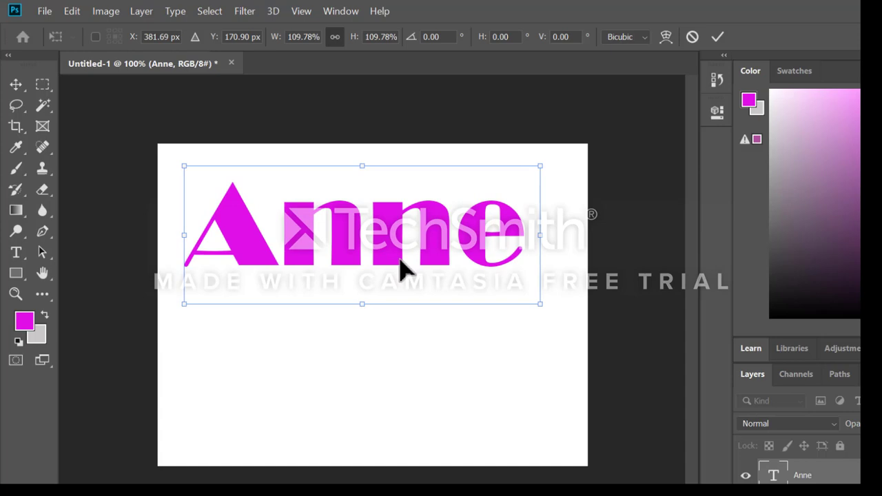
pyautogui.moveTo(548, 304)
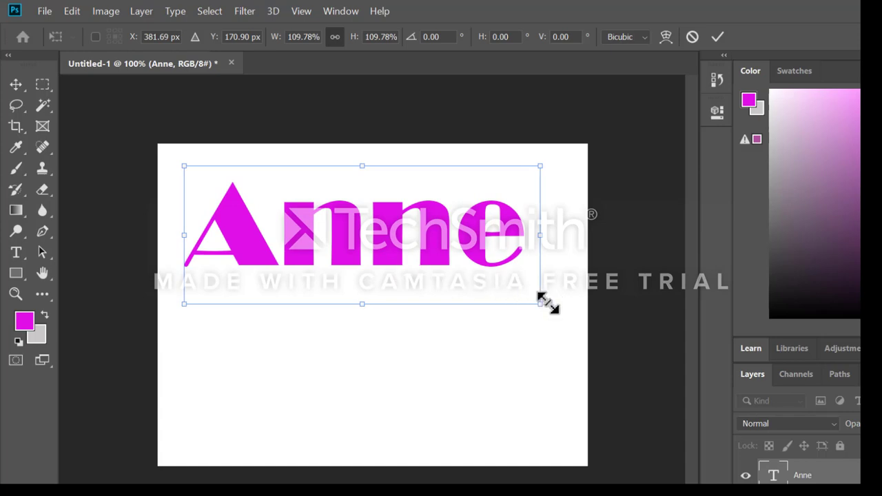
pyautogui.moveTo(540, 303); pyautogui.dragTo(588, 323)
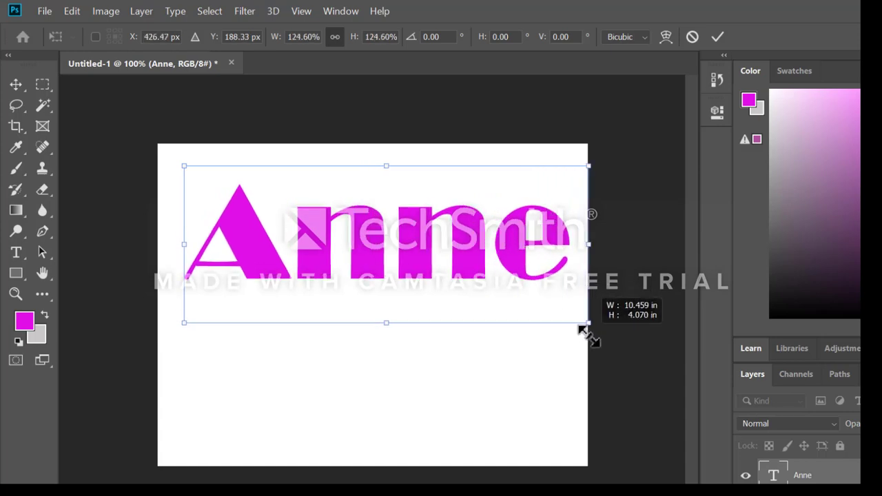
pyautogui.moveTo(469, 269)
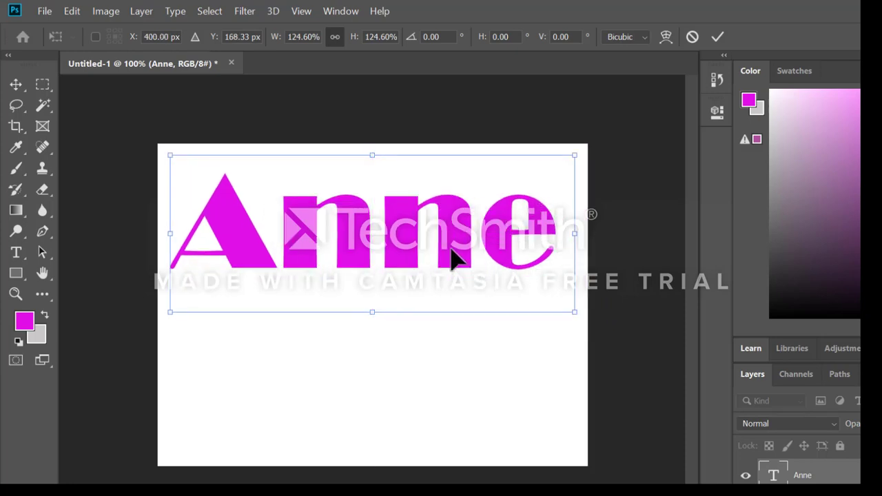
pyautogui.moveTo(357, 80)
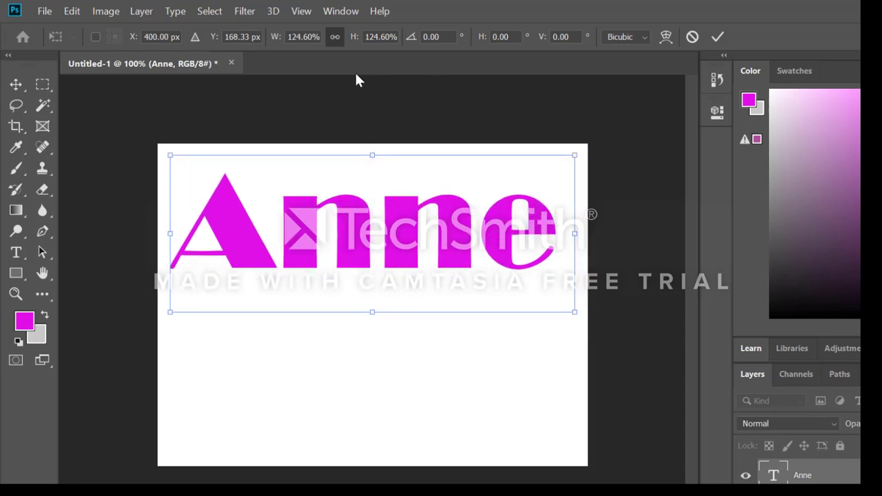
pyautogui.moveTo(303, 36)
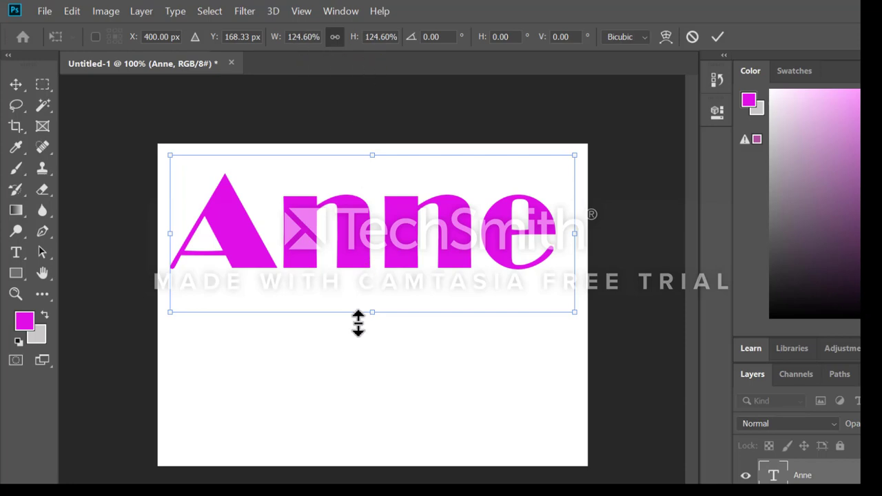
pyautogui.moveTo(25, 118)
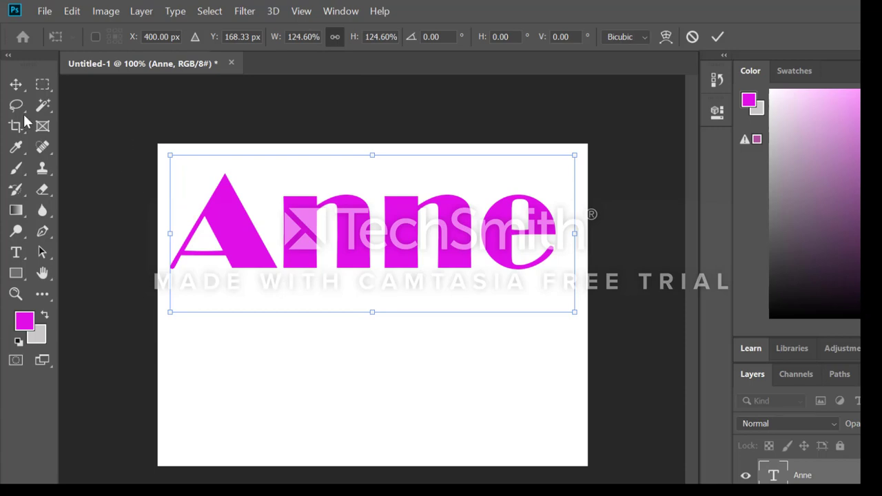
# Apply the transform, enter type editing on 'Anne', and commit without changes.
pyautogui.click(16, 84)
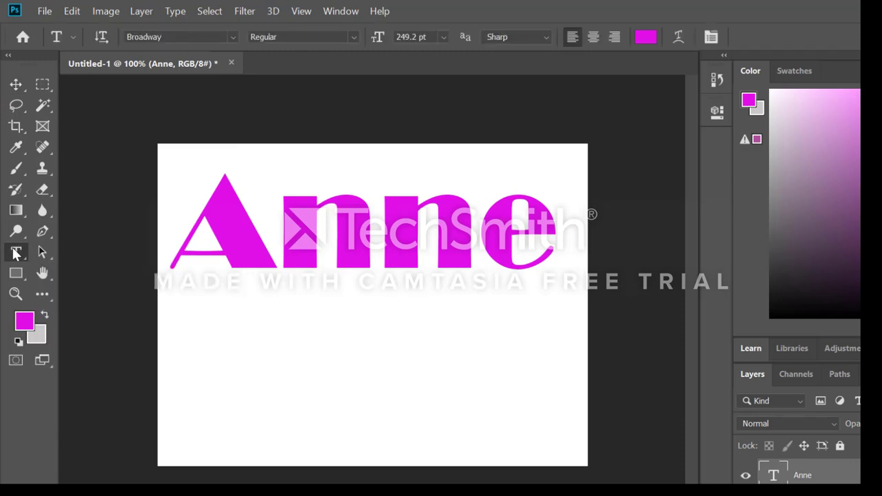
pyautogui.rightClick(266, 238)
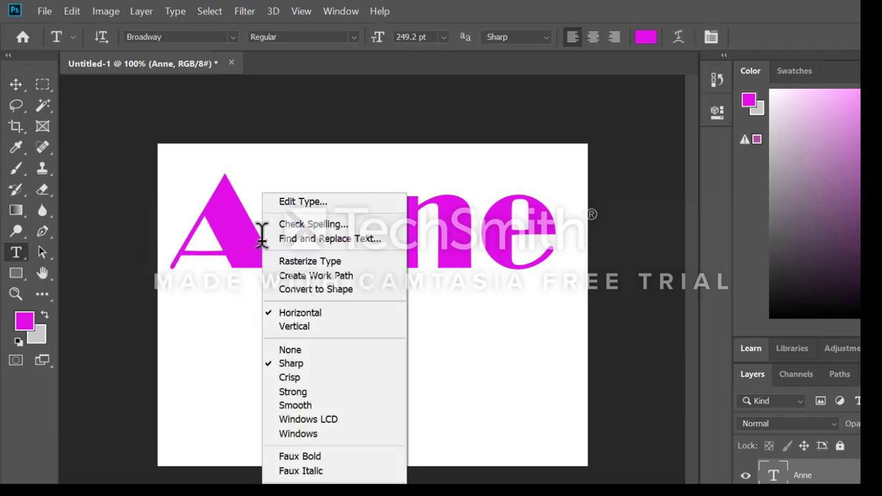
pyautogui.click(303, 201)
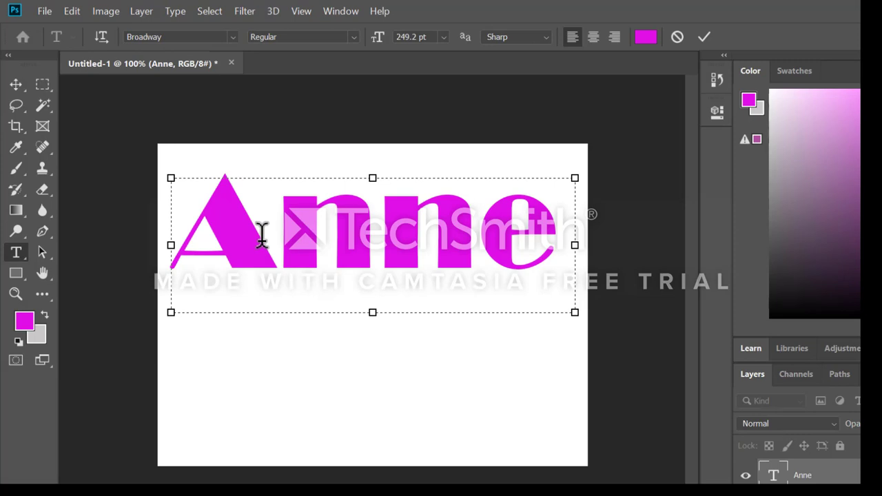
pyautogui.click(276, 231)
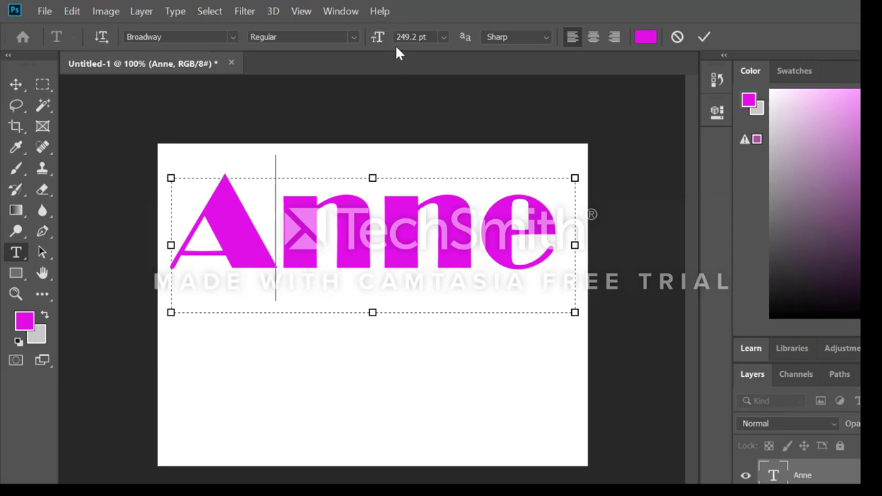
pyautogui.moveTo(414, 93)
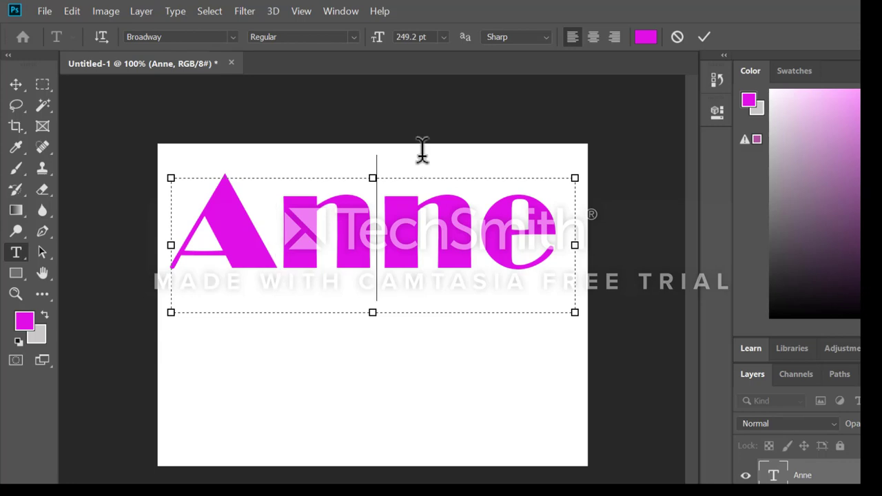
pyautogui.moveTo(496, 162)
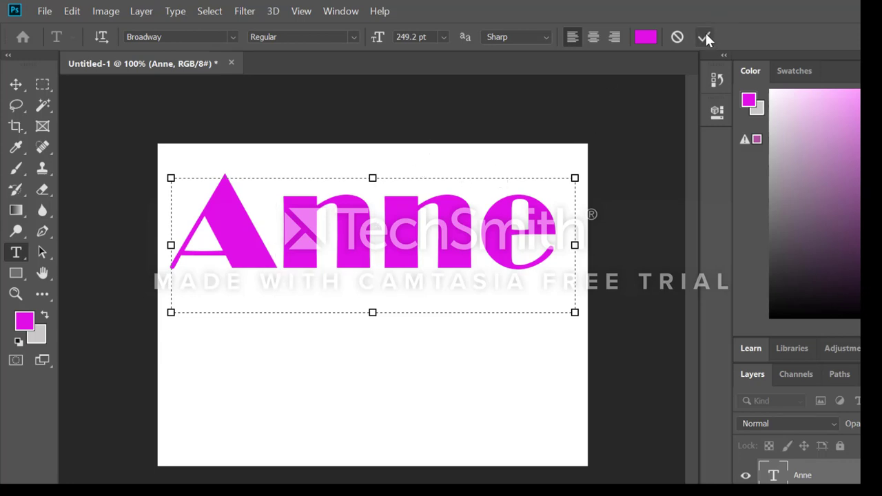
pyautogui.click(703, 36)
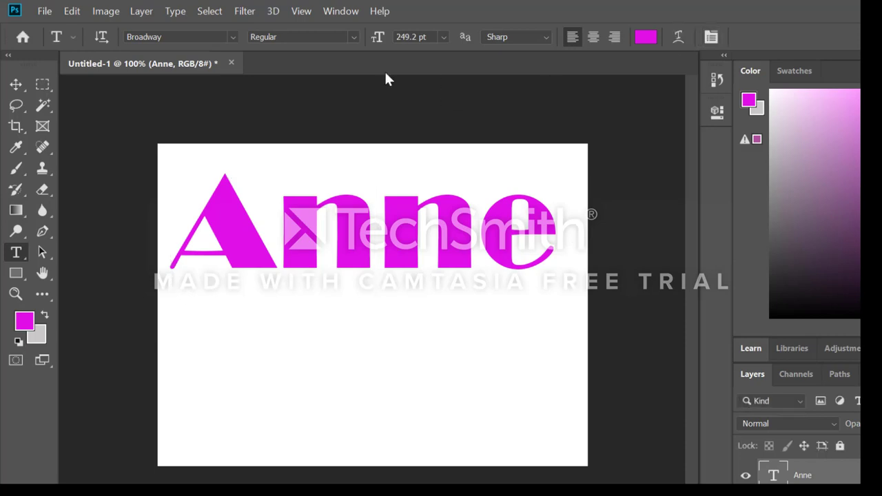
pyautogui.moveTo(175, 11)
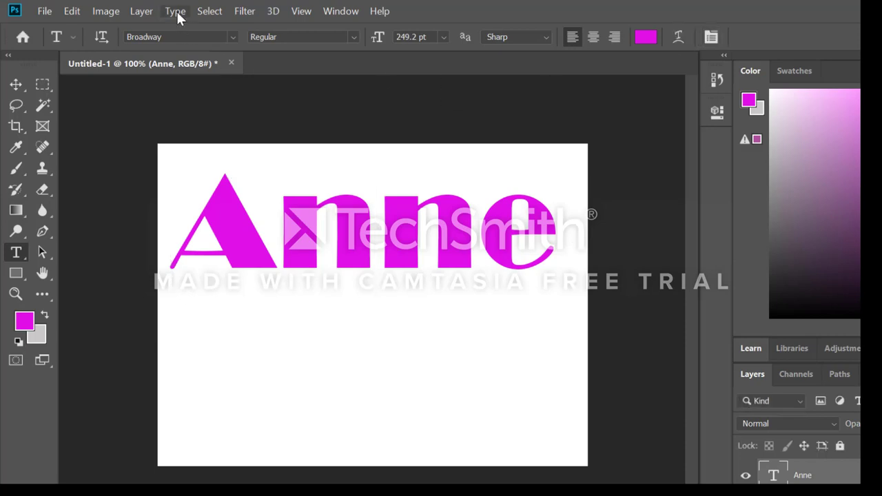
# Rasterize the 'Anne' type layer from the Type menu.
pyautogui.click(175, 11)
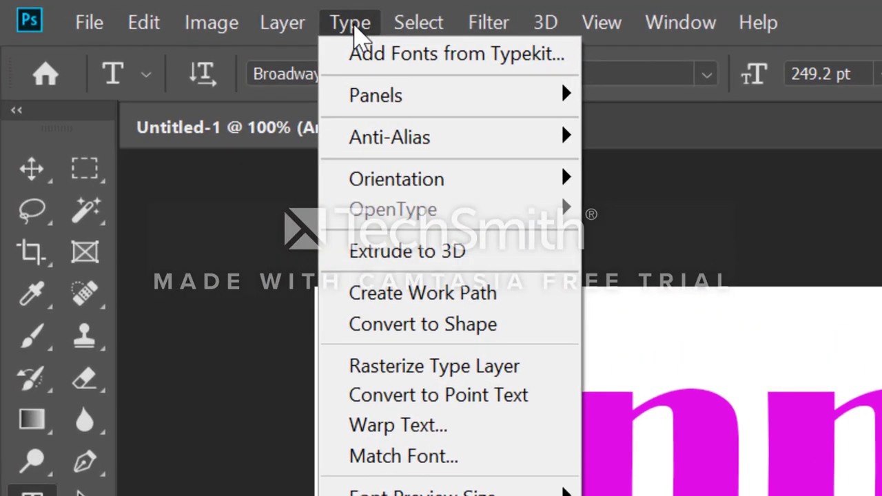
pyautogui.moveTo(413, 362)
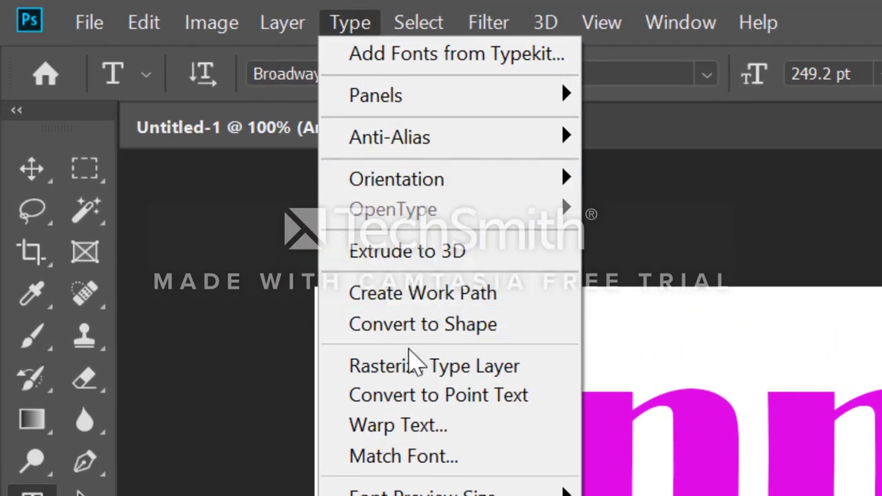
pyautogui.moveTo(427, 365)
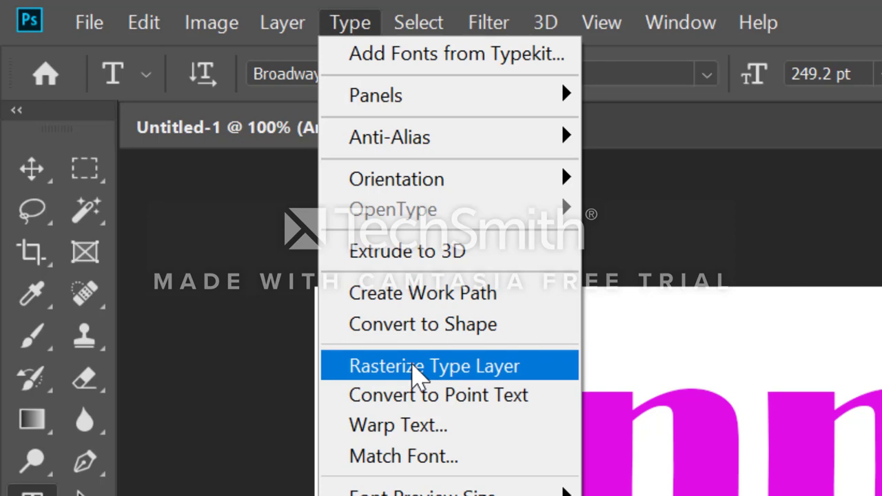
pyautogui.click(434, 366)
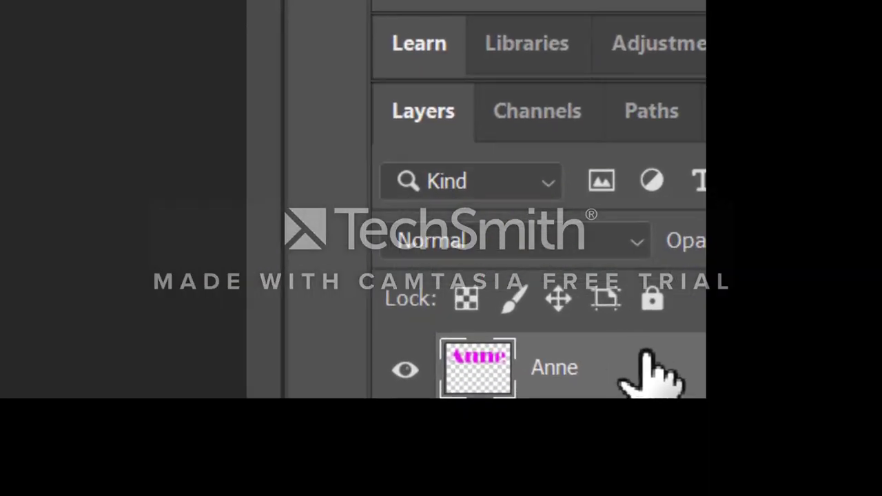
pyautogui.moveTo(547, 389)
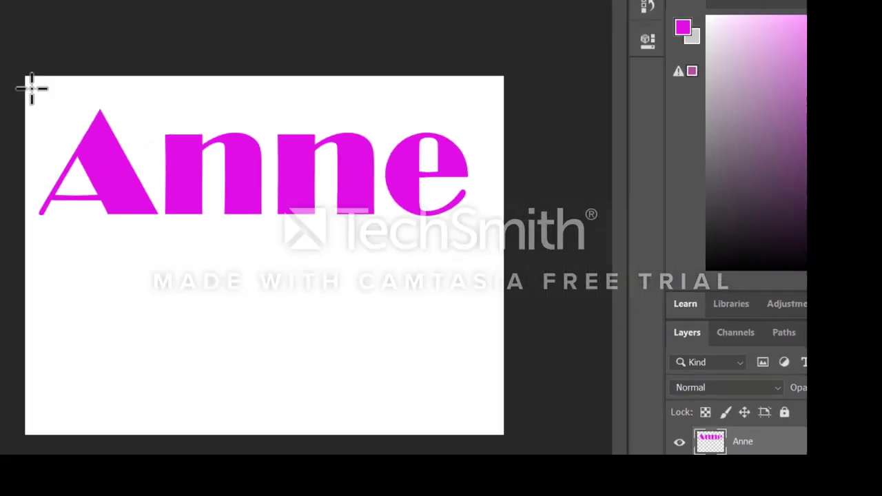
# Marquee-select the letter A, scale it to 174.47%, commit, and deselect.
pyautogui.moveTo(172, 158); pyautogui.dragTo(238, 206)
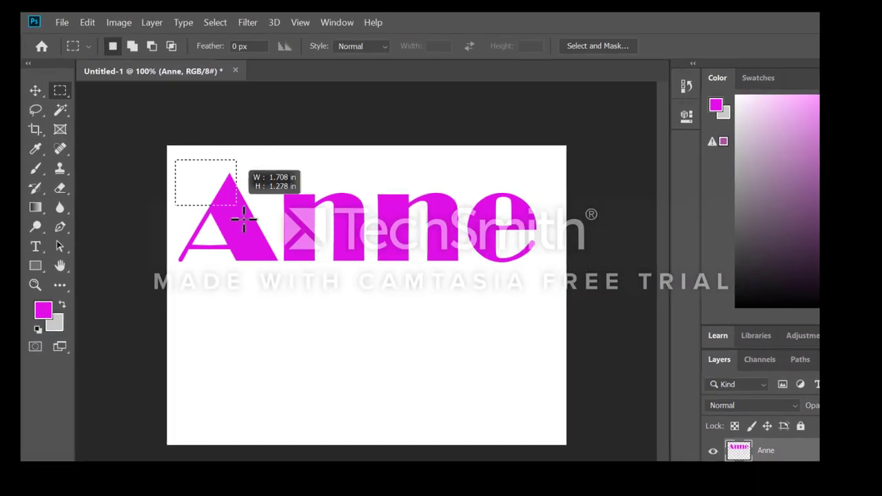
pyautogui.moveTo(244, 219); pyautogui.dragTo(286, 290)
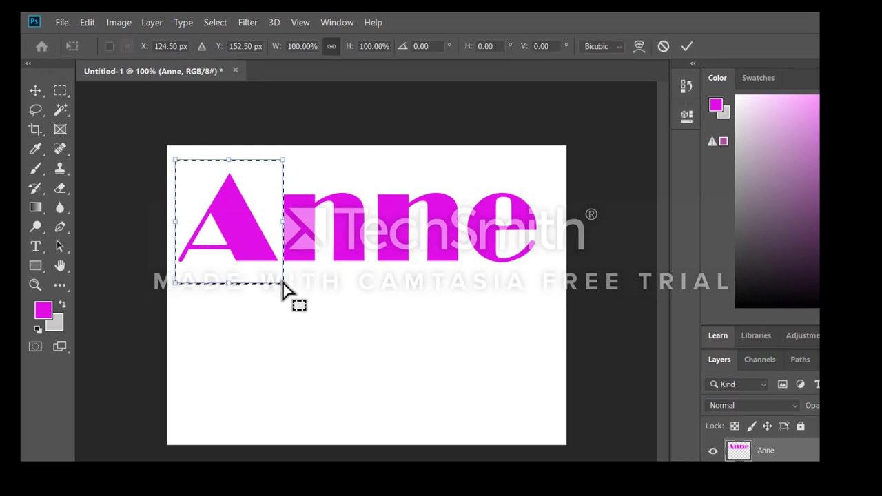
pyautogui.moveTo(282, 283); pyautogui.dragTo(311, 315)
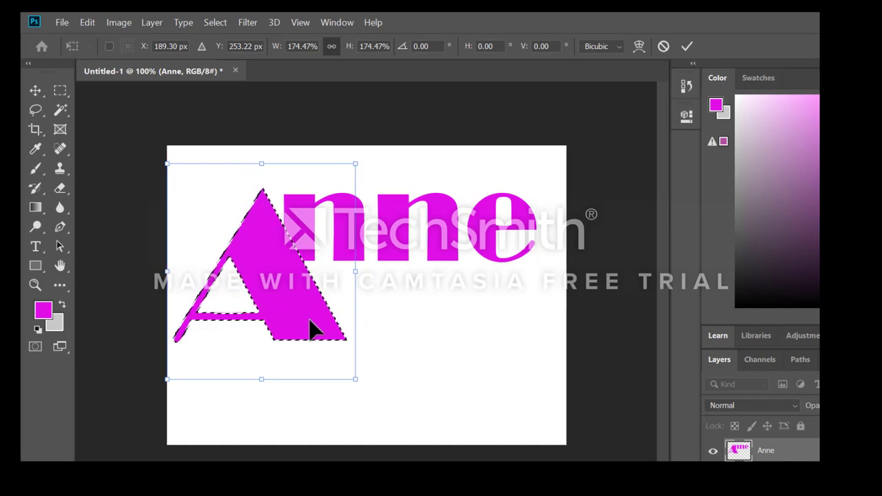
pyautogui.moveTo(538, 312)
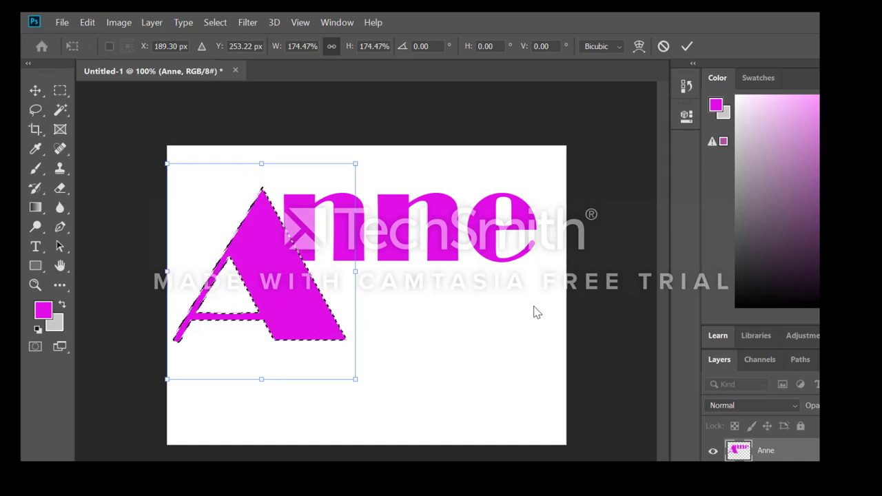
pyautogui.click(687, 46)
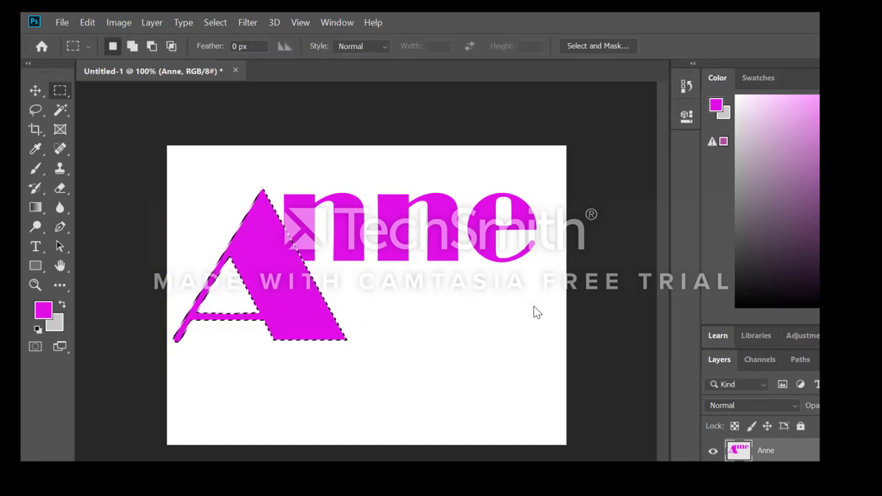
pyautogui.press('ctrl+d')
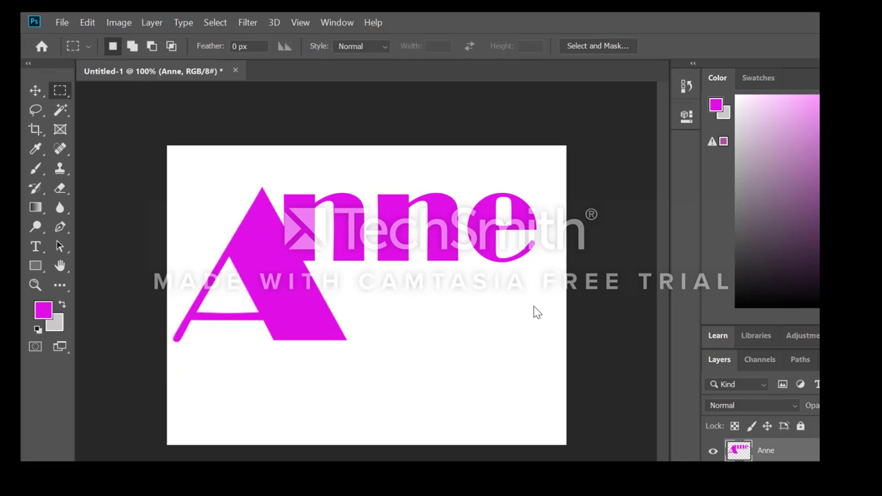